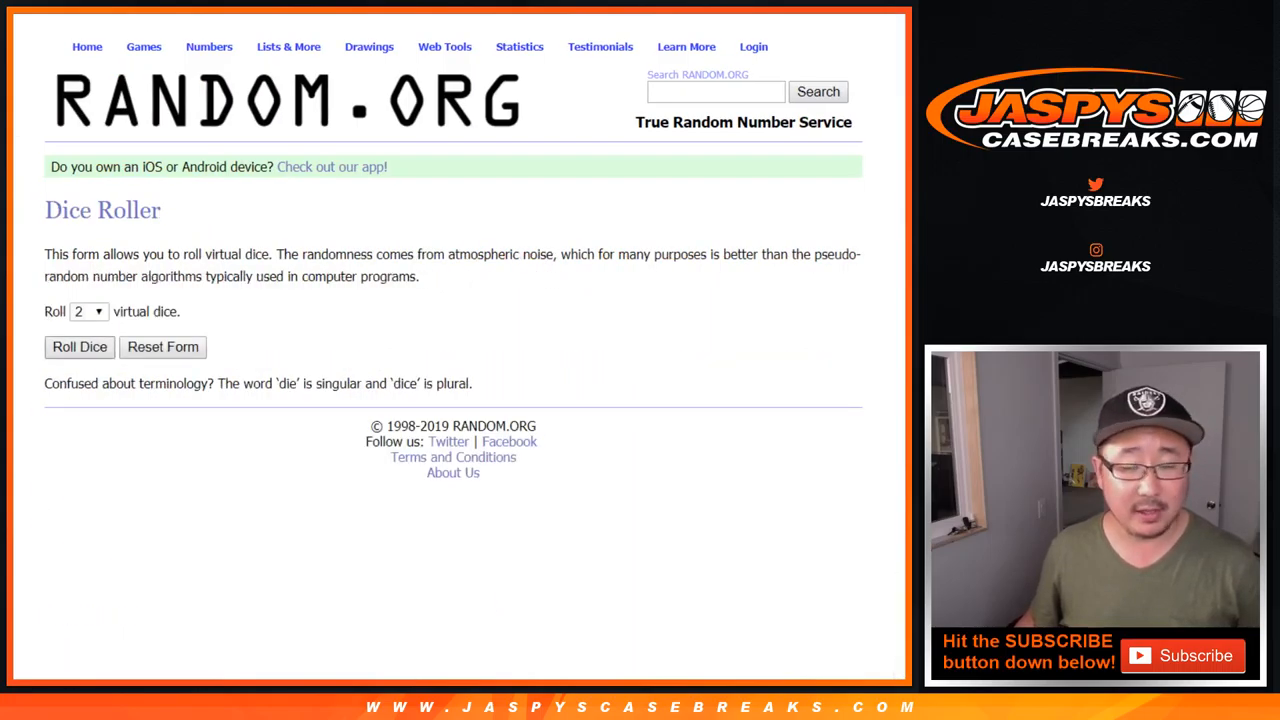
Step: Shuffle the ten buyer names twice in RANDOM.ORG's List Randomizer
click(79, 347)
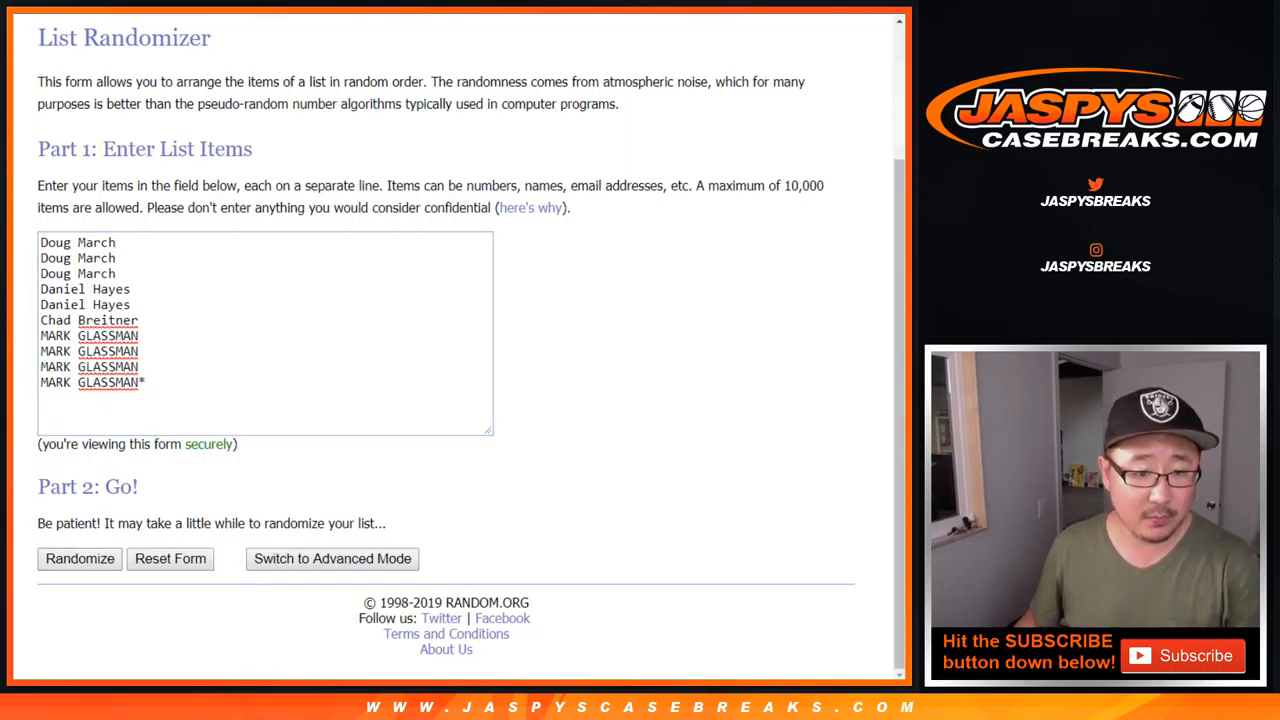
click(79, 558)
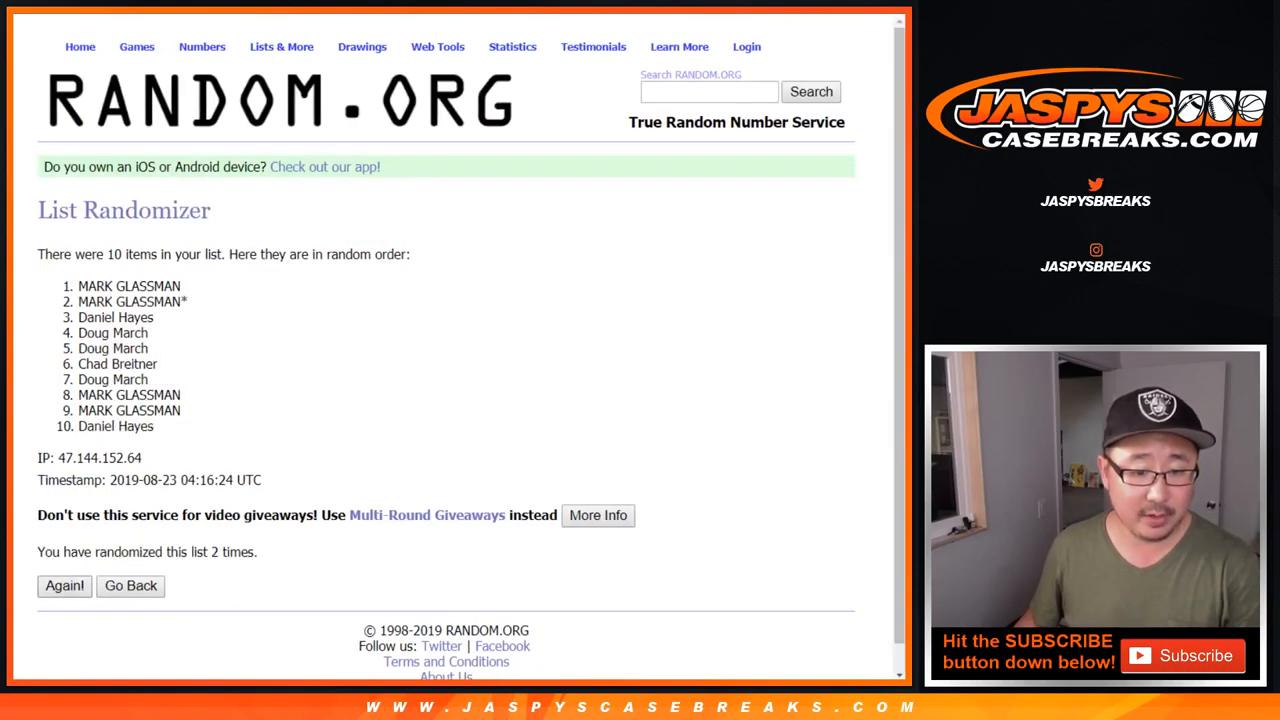
click(64, 585)
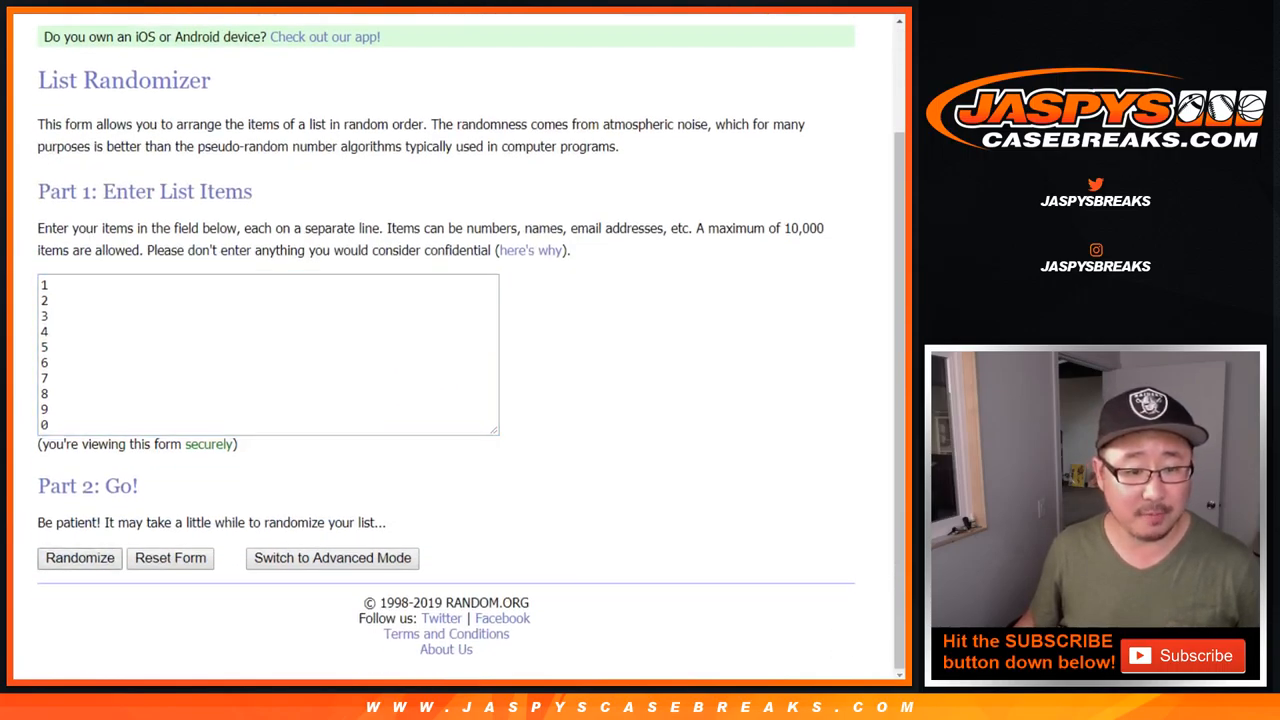
Step: Randomize the list of digits 1–9 and 0 in the List Randomizer
click(79, 558)
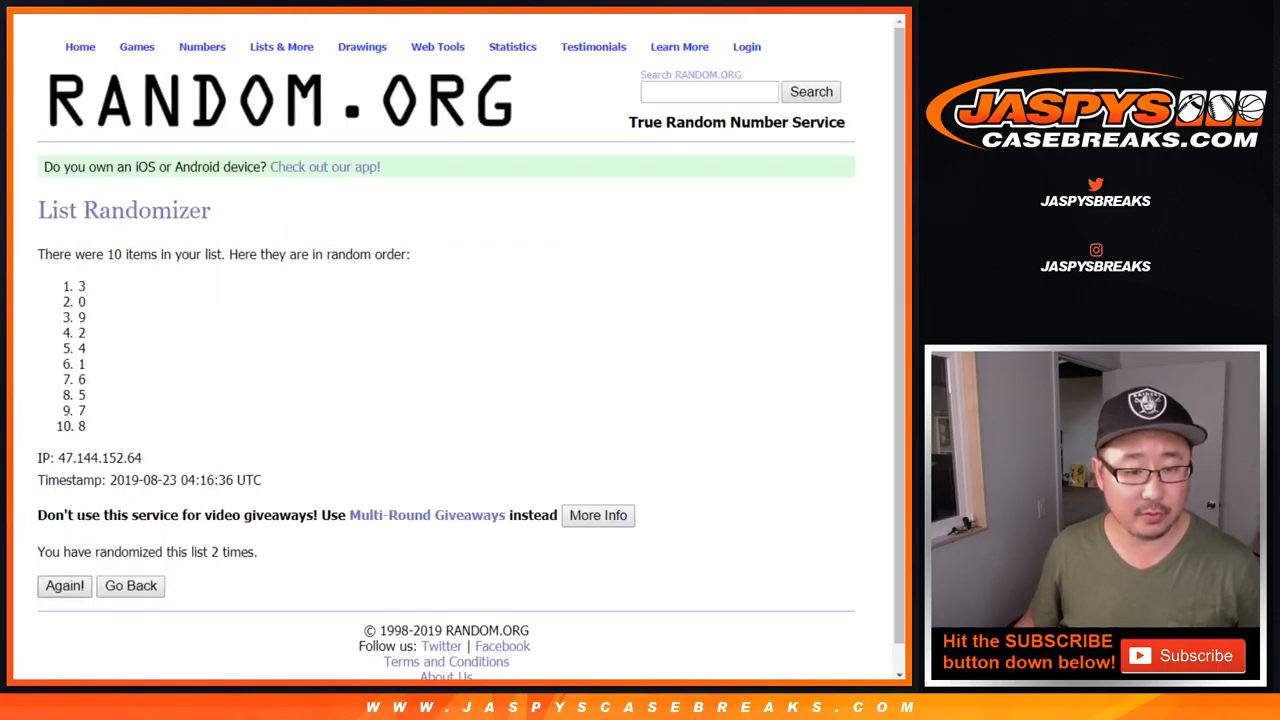
click(64, 585)
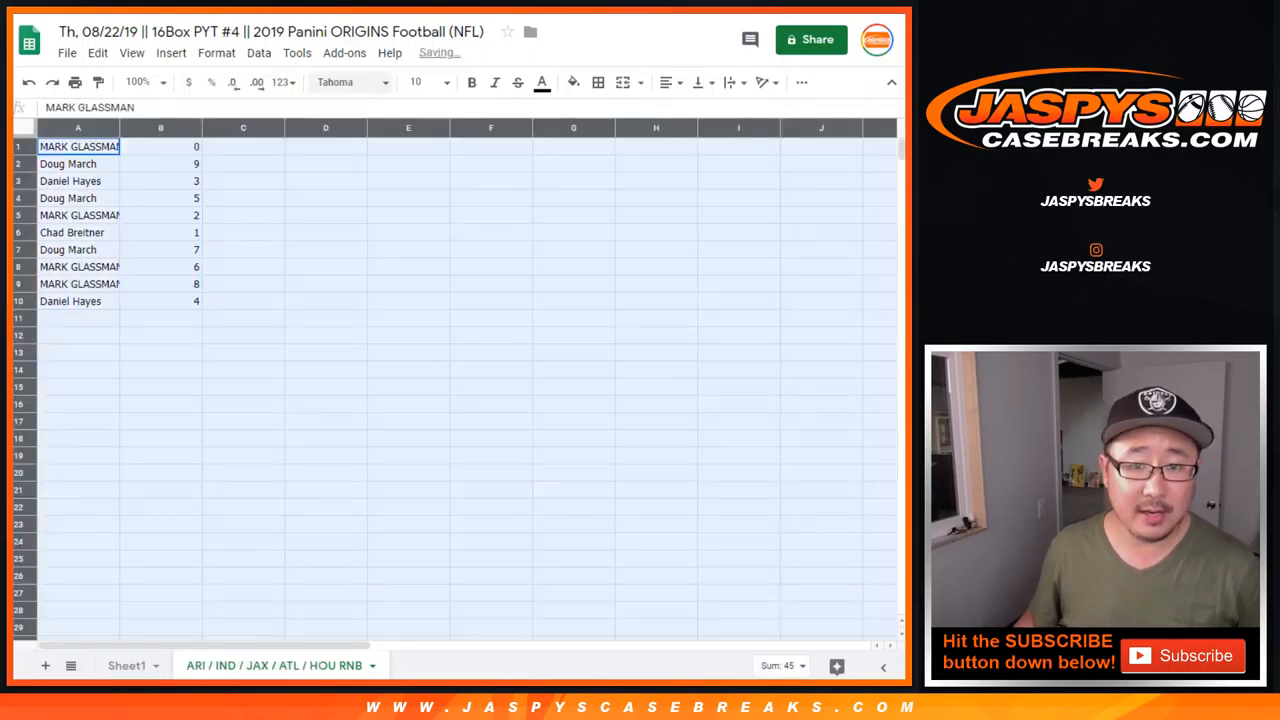
Step: Set the sheet's font size to 18, resize column B, and sort by column B A→Z
click(415, 82)
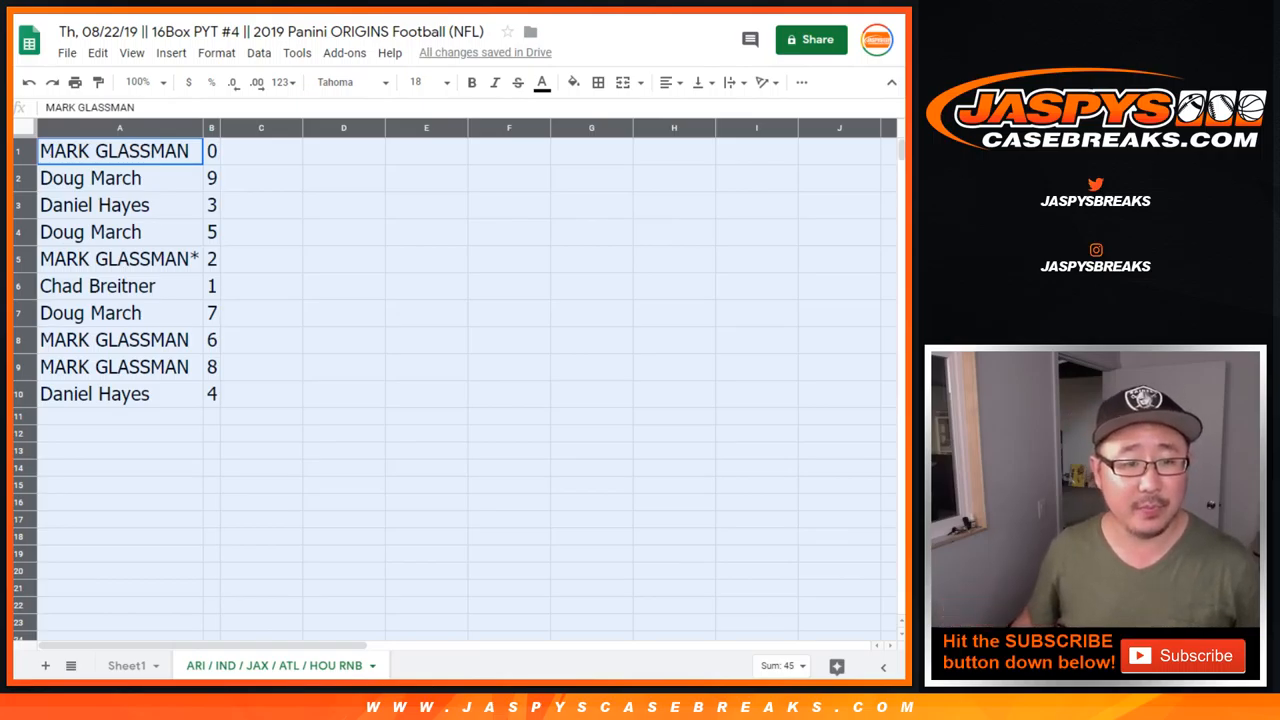
click(94, 204)
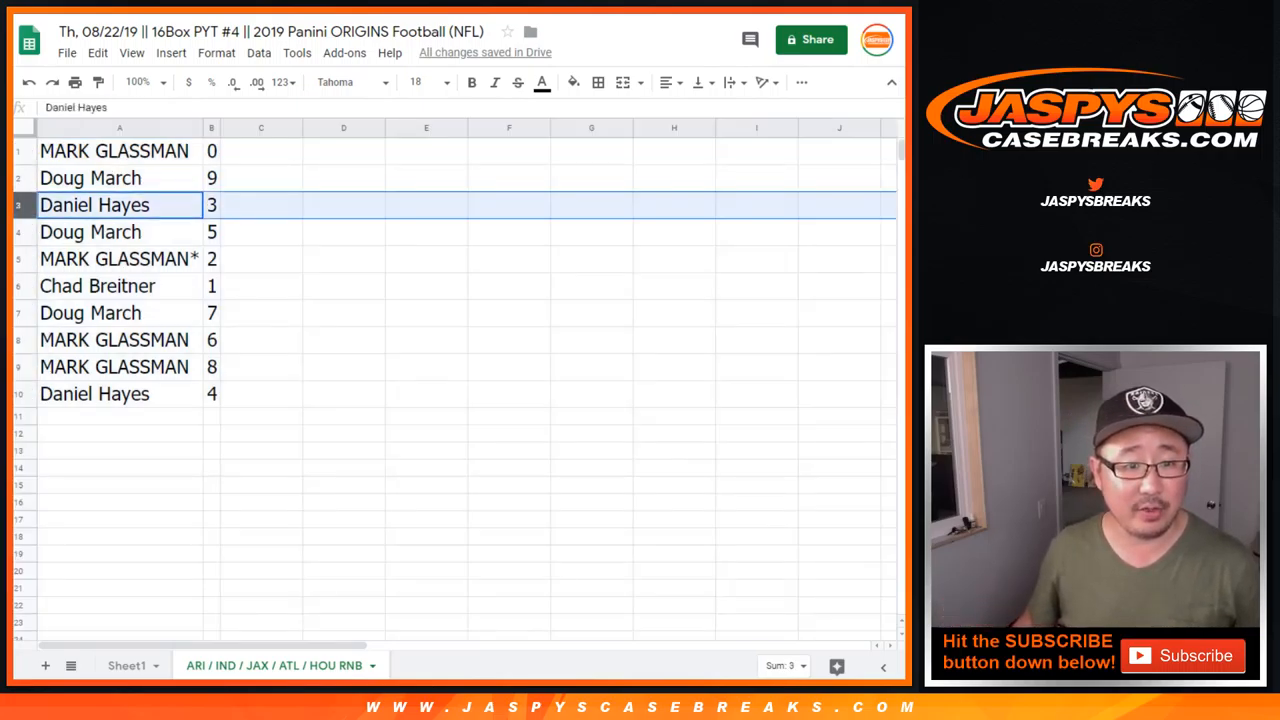
click(97, 286)
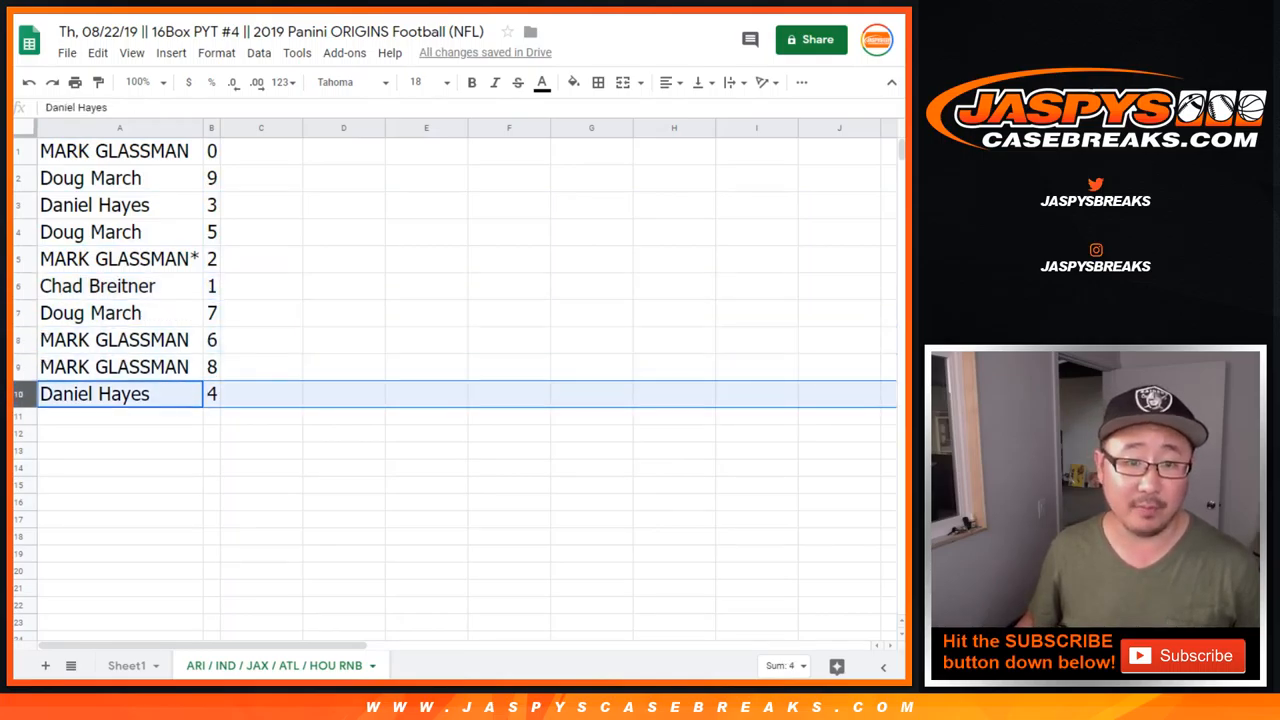
click(258, 52)
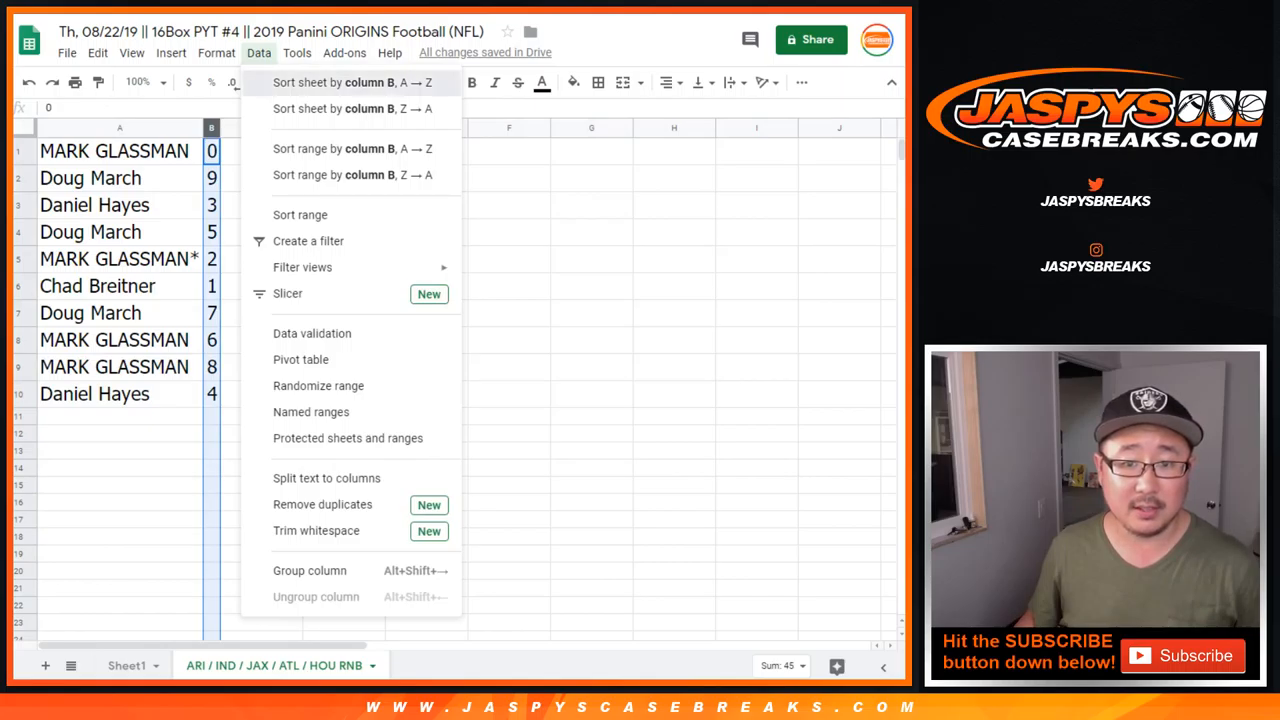
click(350, 82)
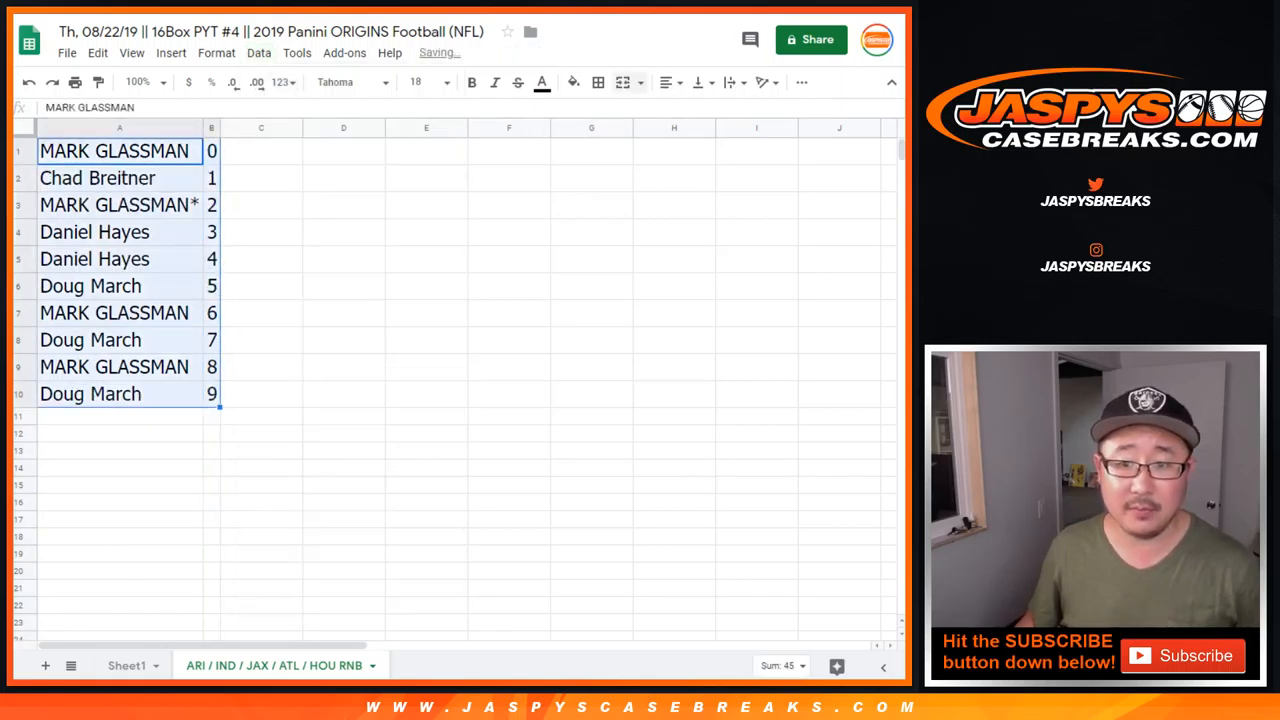